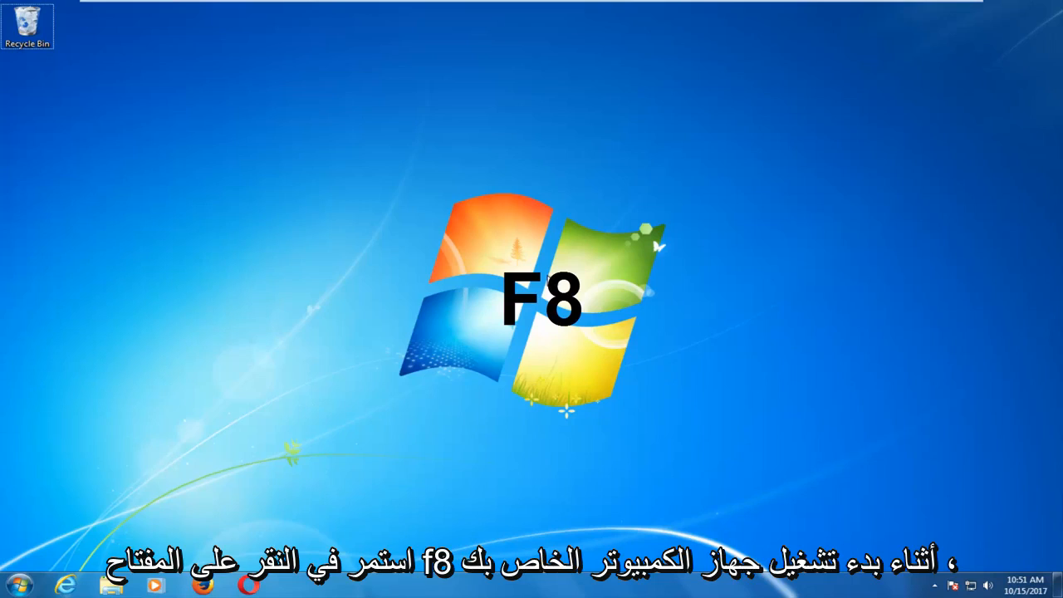
Step: Restart Windows 7 from the desktop and begin pressing F8 for boot options
left_click(15, 586)
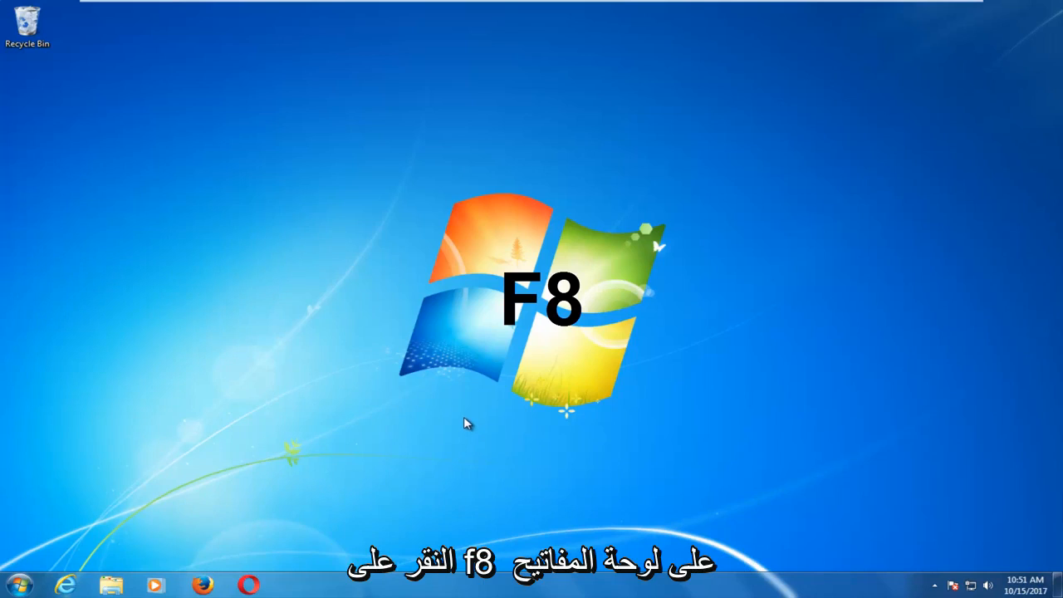
key("f8")
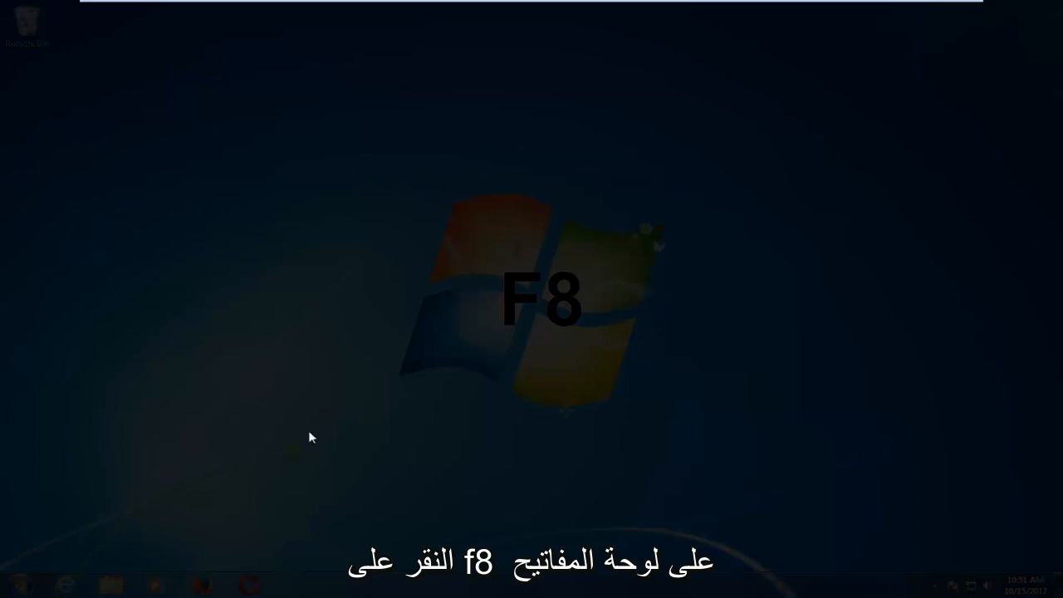
Step: Keep pressing F8 during boot to reach the Advanced Boot Options menu
key("f8")
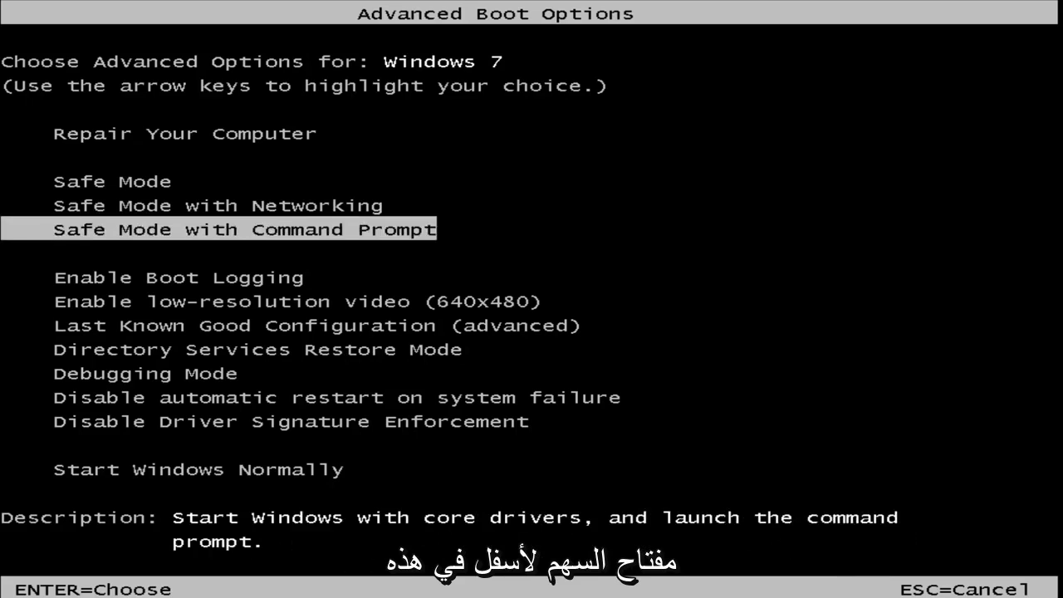
Step: Highlight Disable Driver Signature Enforcement in the Advanced Boot Options list
key("down")
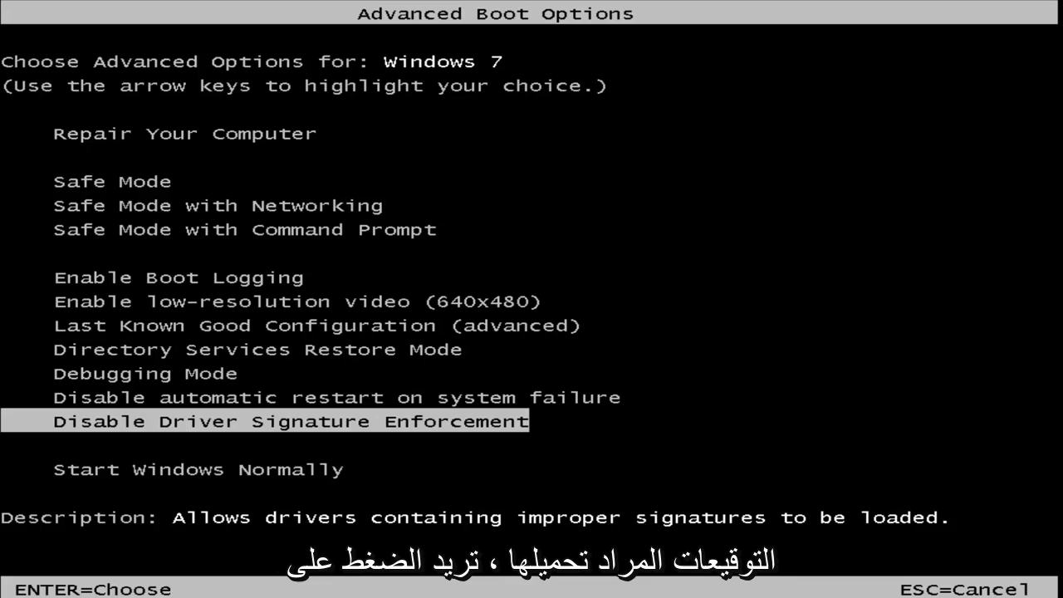
Step: Boot Windows using the Disable Driver Signature Enforcement option
key("Return")
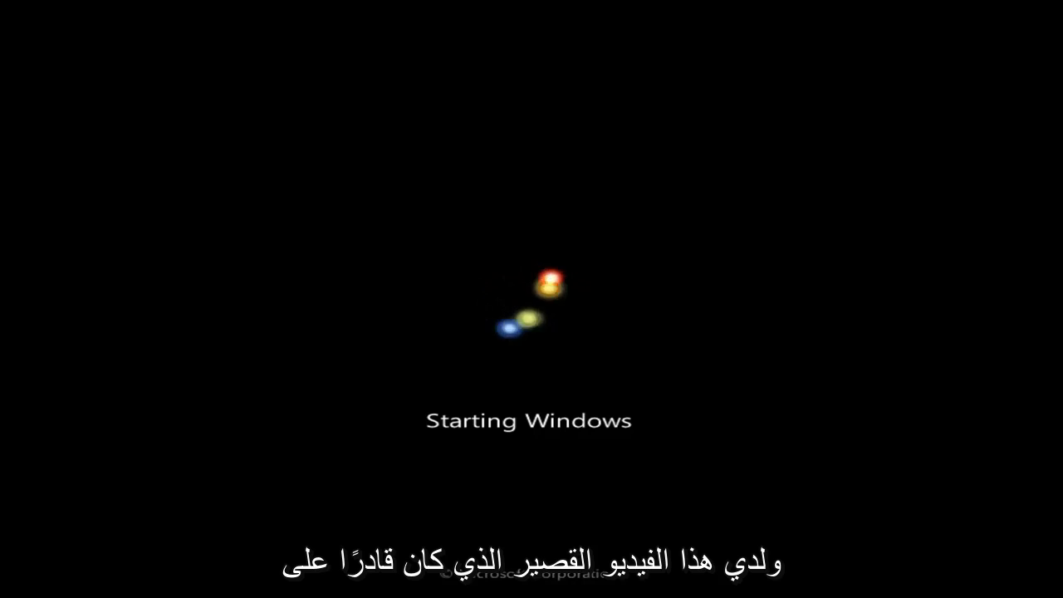